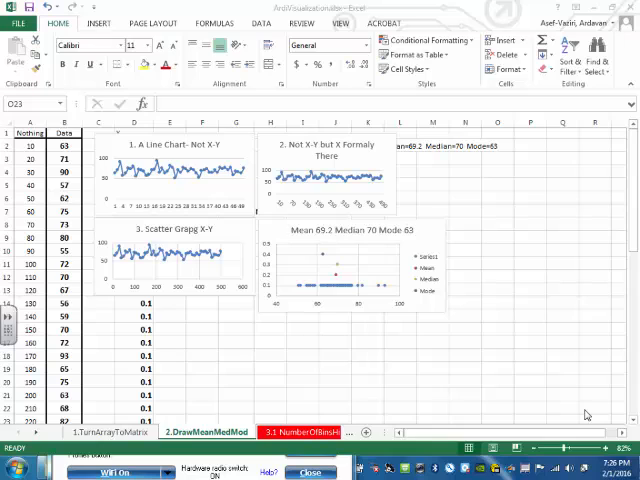
{"action": "mouse_move", "coordinate": [620, 410]}
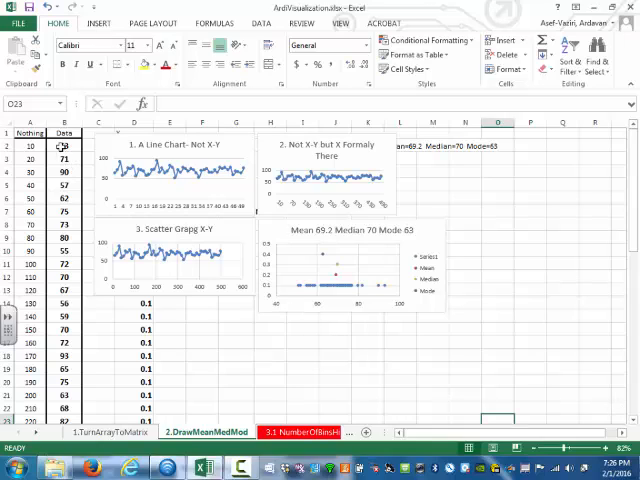
Step: Select column B's Data scores and copy them, then review the updated charts below
{"action": "left_click", "coordinate": [64, 146]}
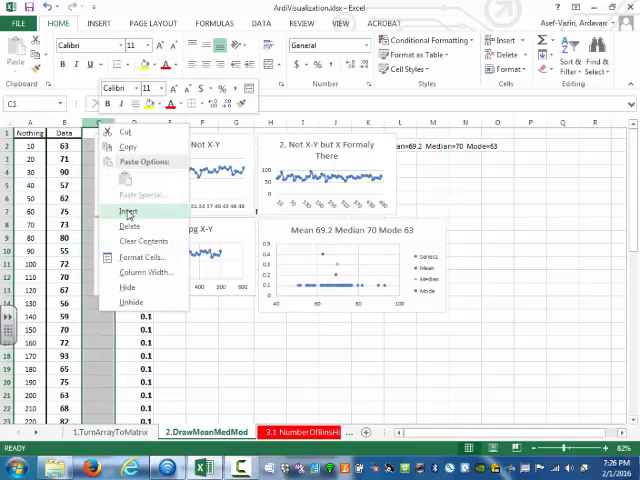
{"action": "left_click", "coordinate": [128, 212]}
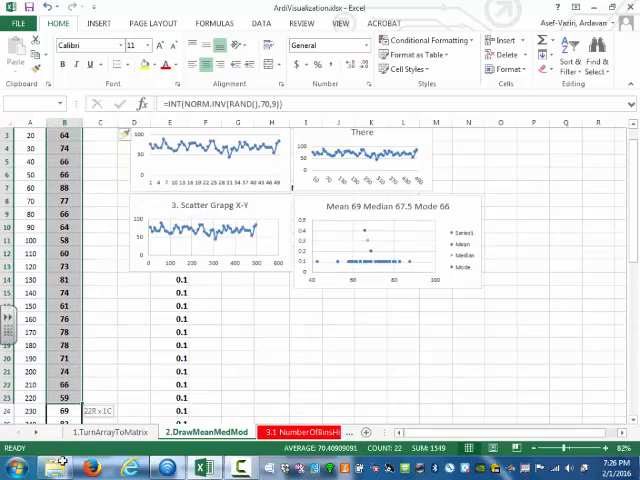
{"action": "scroll", "scroll_direction": "down", "scroll_amount": 3}
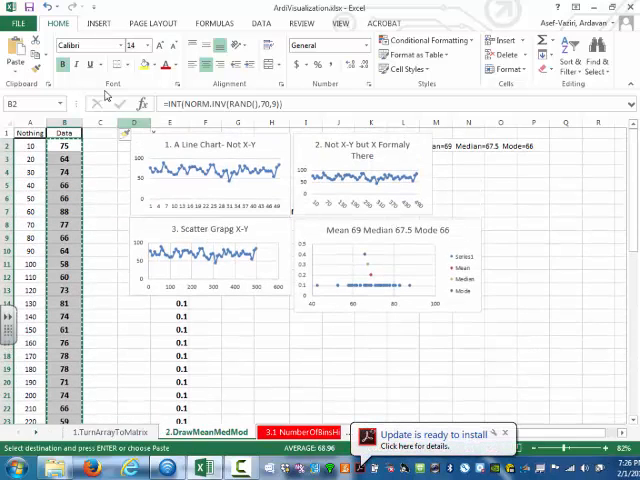
{"action": "left_click", "coordinate": [16, 60]}
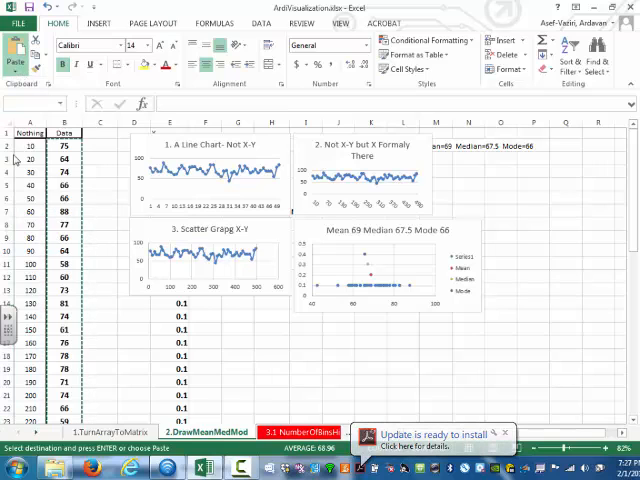
{"action": "left_click", "coordinate": [100, 172]}
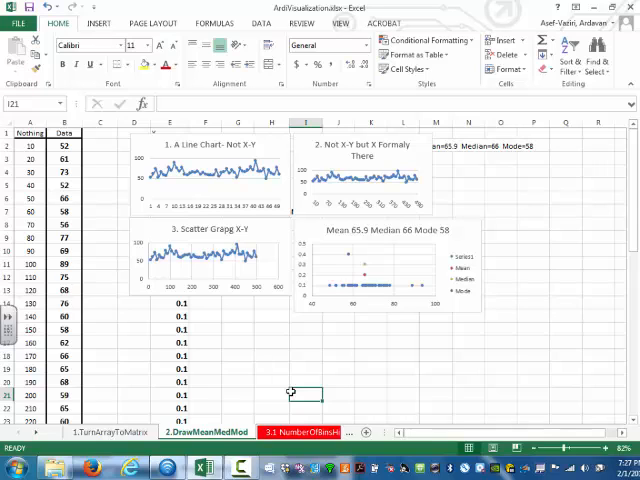
{"action": "mouse_move", "coordinate": [268, 300]}
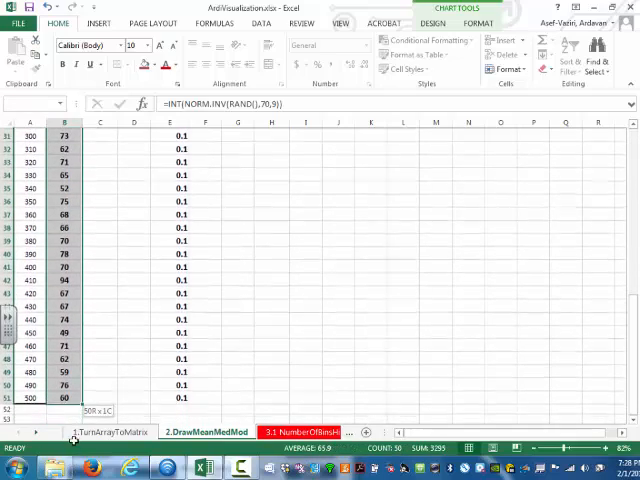
Step: Select the full Data column and go to Insert to reach the Line chart types
{"action": "left_click", "coordinate": [372, 372]}
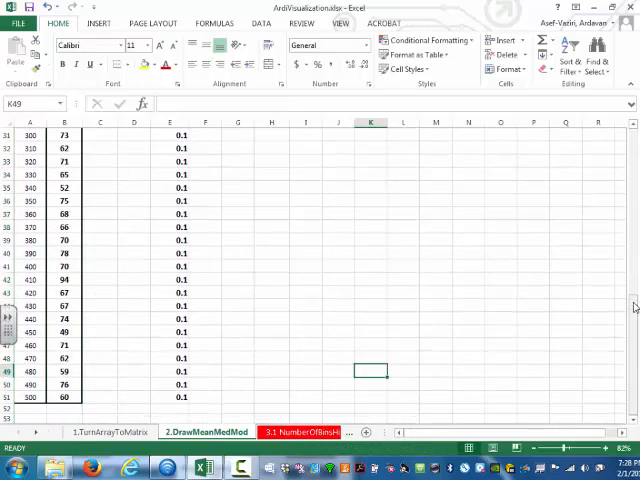
{"action": "scroll", "scroll_direction": "up", "scroll_amount": 3}
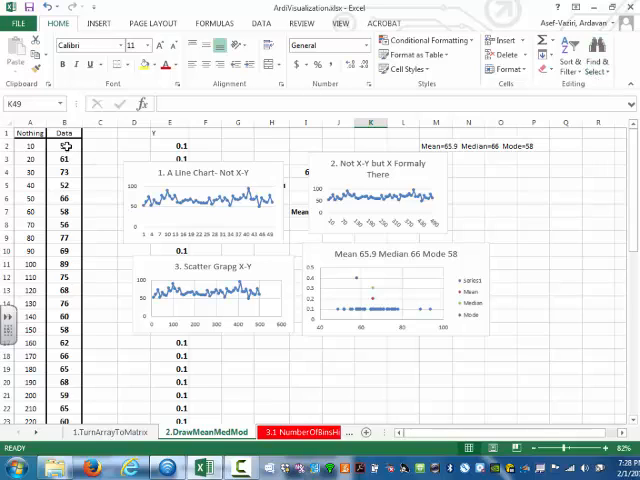
{"action": "left_click", "coordinate": [64, 146]}
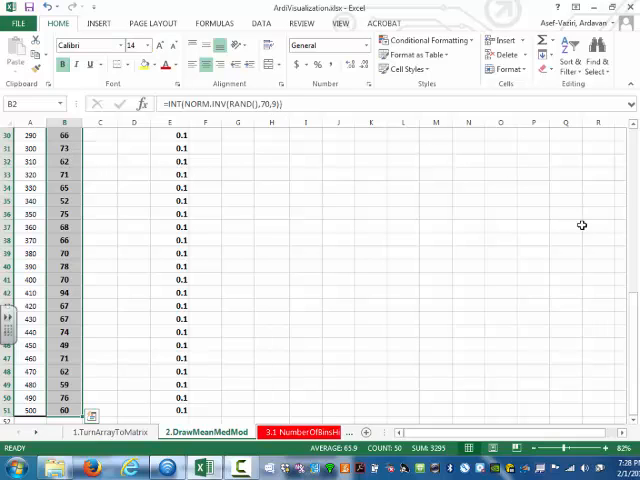
{"action": "scroll", "scroll_direction": "up", "scroll_amount": 3}
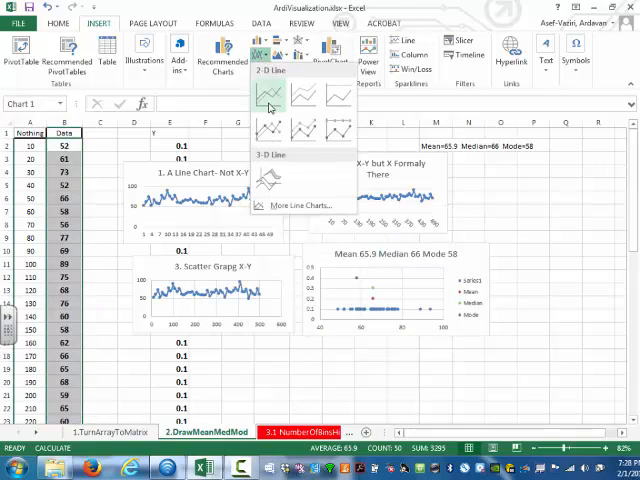
Step: Insert a 2-D Line chart of the Data scores and enlarge it over the old charts
{"action": "left_click", "coordinate": [268, 96]}
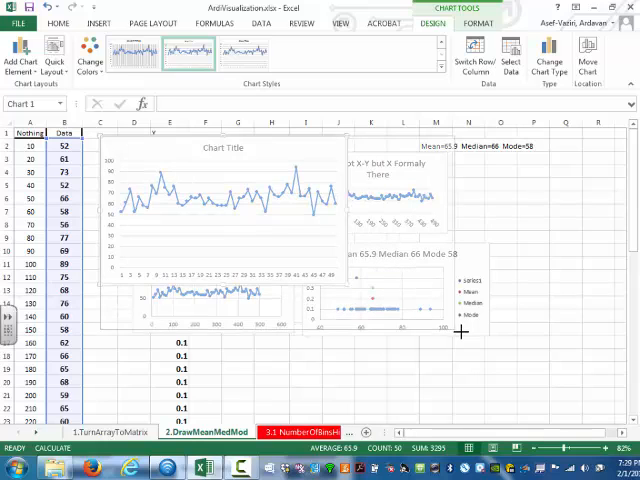
{"action": "left_click", "coordinate": [404, 378]}
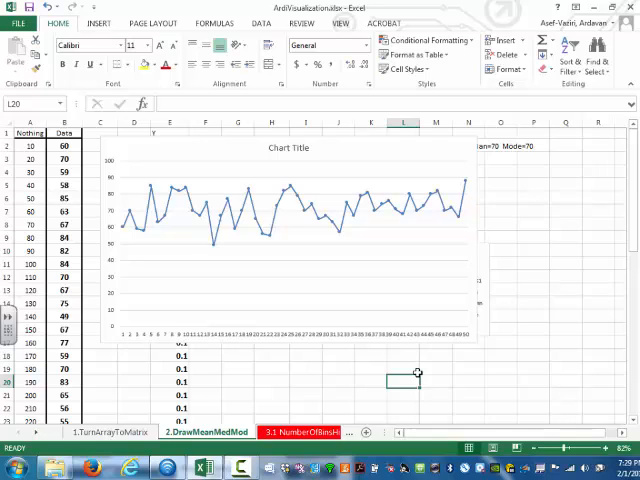
{"action": "mouse_move", "coordinate": [384, 390]}
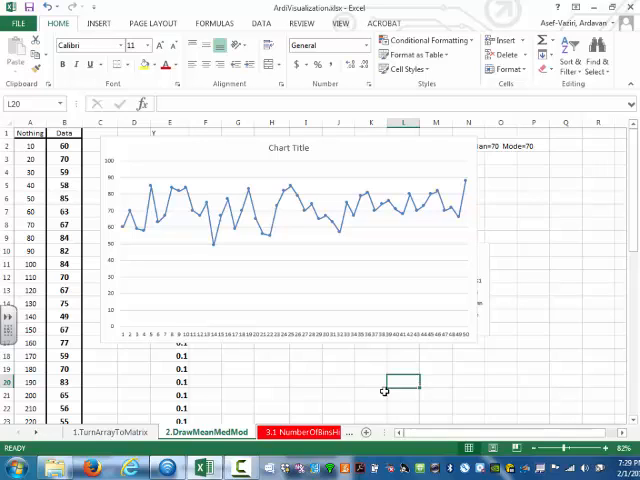
{"action": "left_click", "coordinate": [290, 250]}
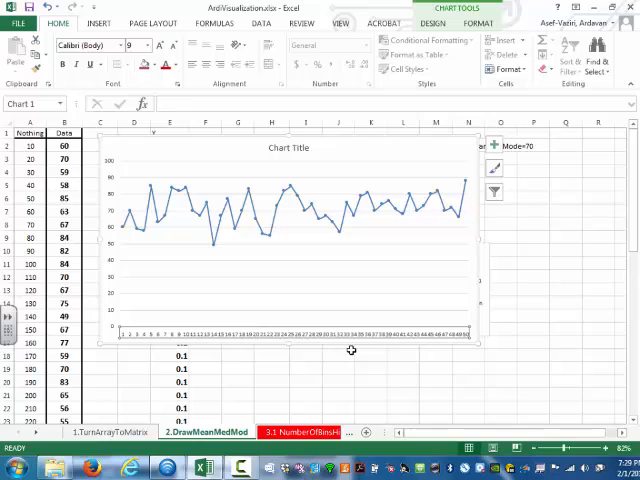
{"action": "mouse_move", "coordinate": [352, 344]}
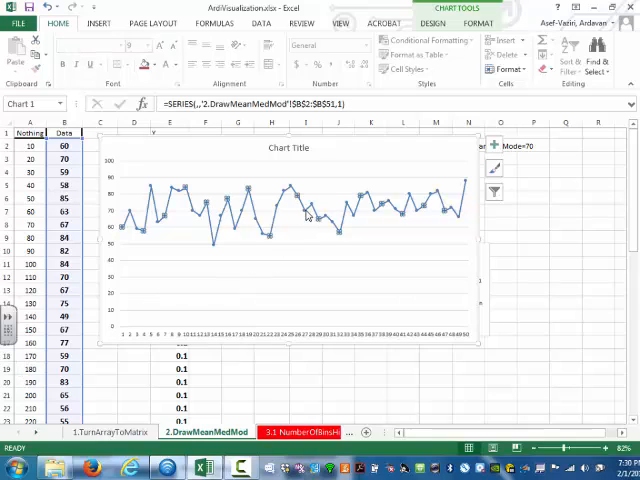
Step: Via Select Data, set column A's Numbers as the horizontal axis labels and apply
{"action": "right_click", "coordinate": [308, 216]}
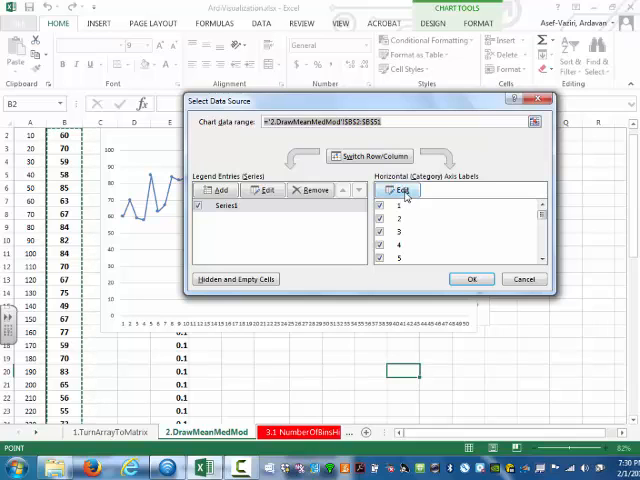
{"action": "left_click", "coordinate": [398, 190]}
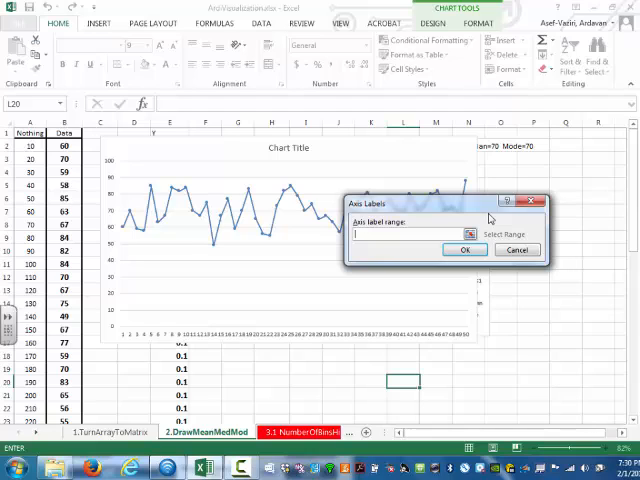
{"action": "mouse_move", "coordinate": [98, 168]}
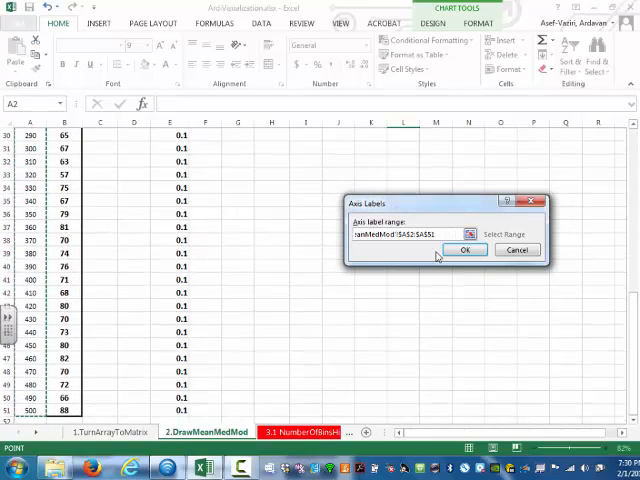
{"action": "left_click", "coordinate": [464, 250]}
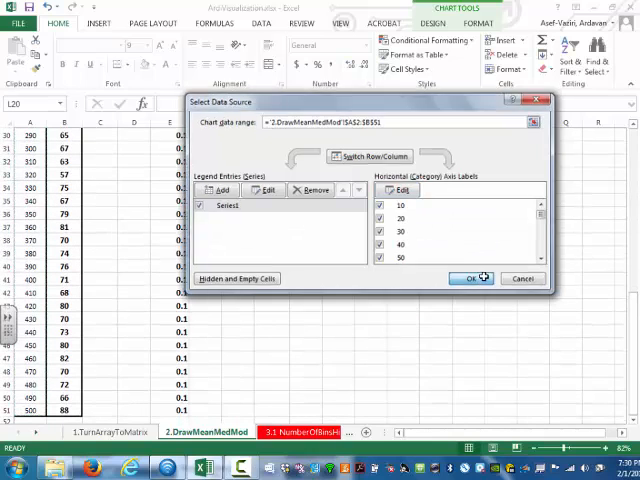
{"action": "left_click", "coordinate": [480, 278]}
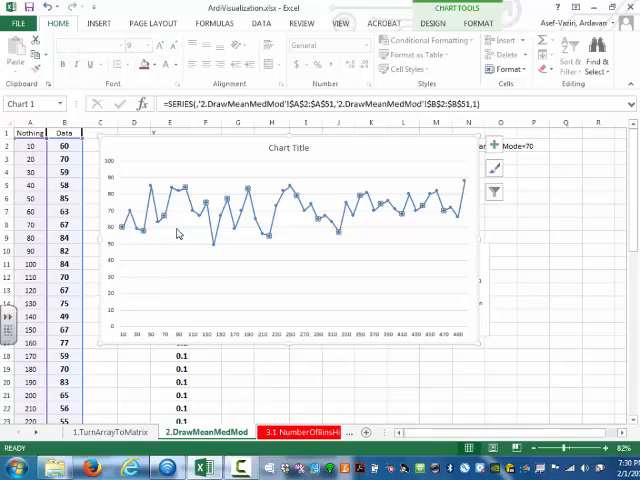
{"action": "mouse_move", "coordinate": [304, 304]}
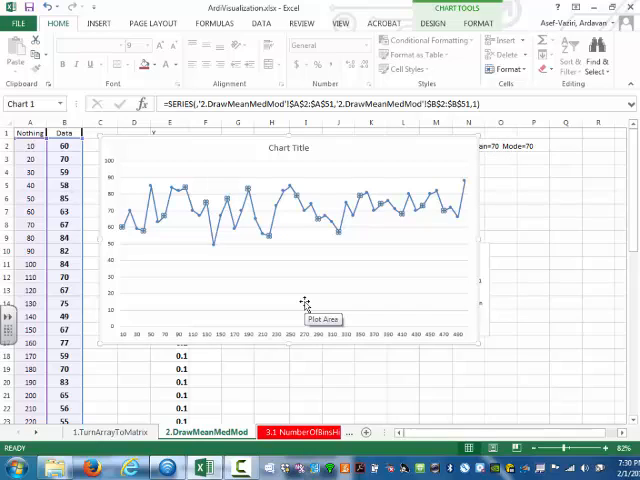
Step: Browse the Format pane's series effects and line/marker settings for the chart
{"action": "double_click", "coordinate": [290, 210]}
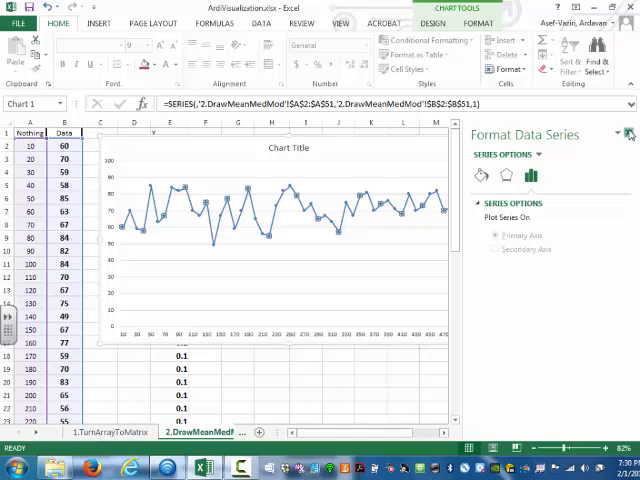
{"action": "left_click", "coordinate": [628, 132]}
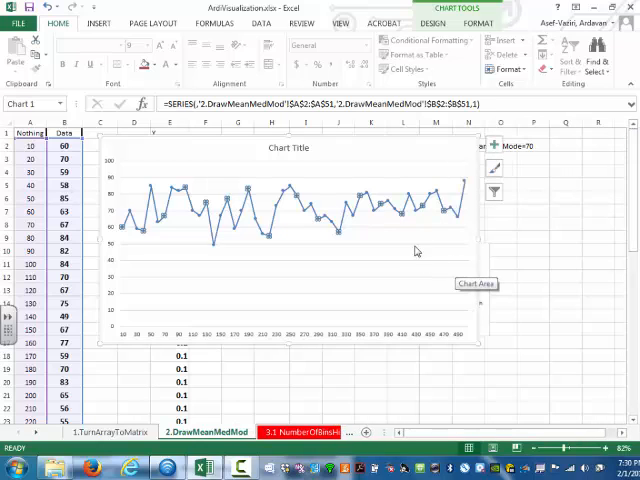
{"action": "mouse_move", "coordinate": [356, 250]}
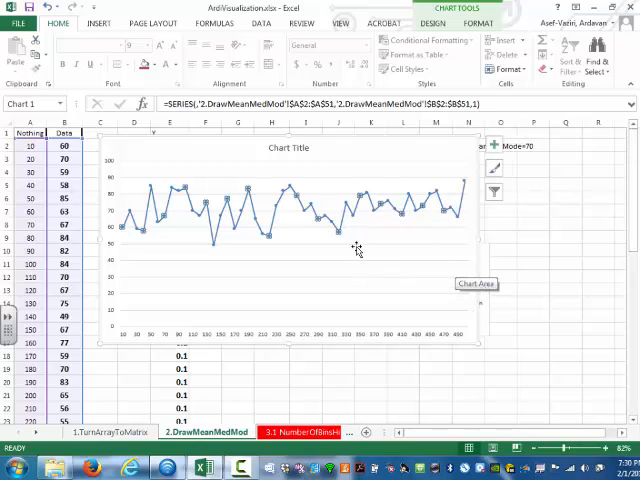
{"action": "mouse_move", "coordinate": [448, 302]}
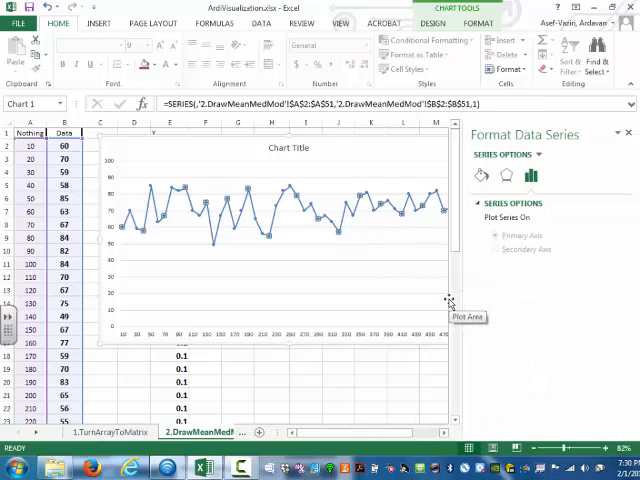
{"action": "mouse_move", "coordinate": [452, 304]}
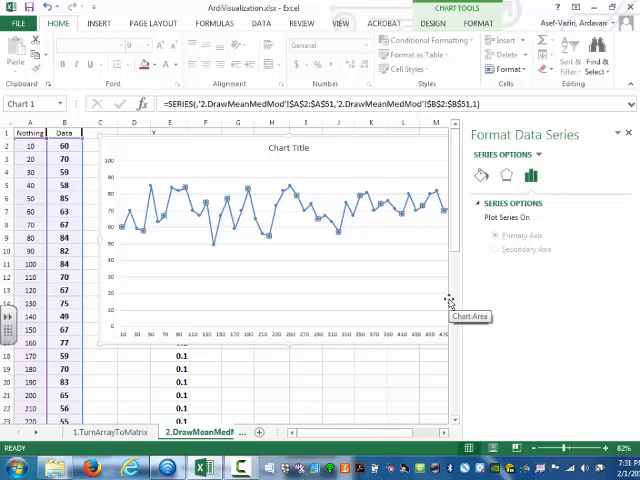
{"action": "left_click", "coordinate": [506, 176]}
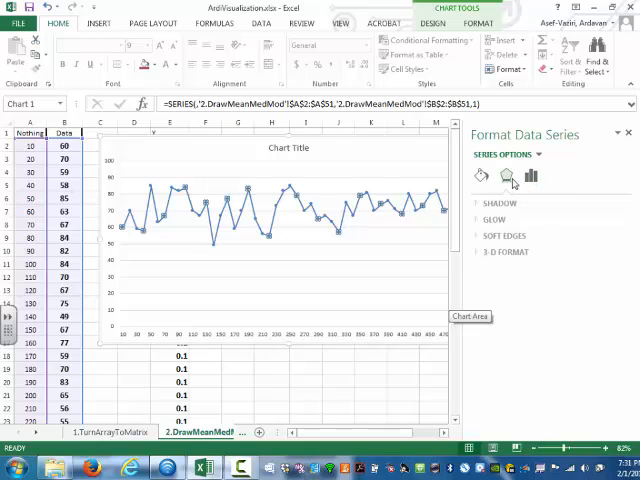
{"action": "left_click", "coordinate": [532, 176]}
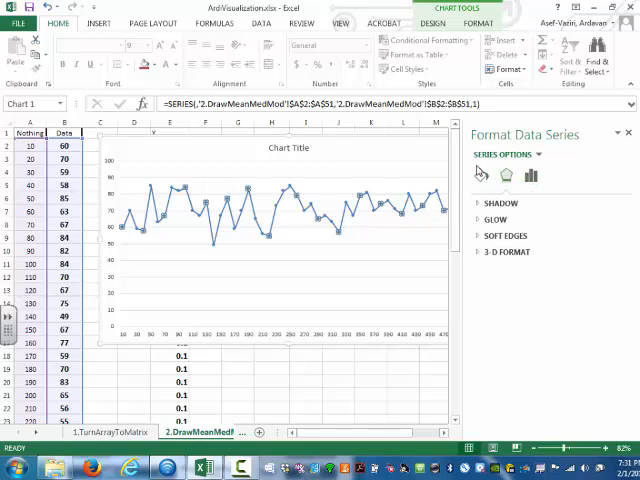
{"action": "left_click", "coordinate": [480, 176]}
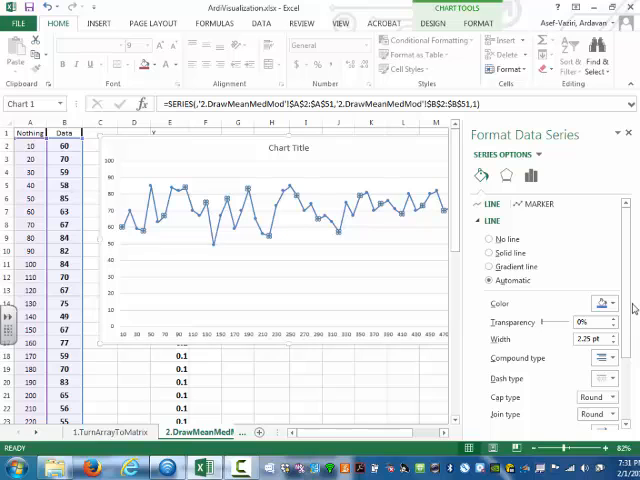
{"action": "scroll", "scroll_direction": "down", "scroll_amount": 3}
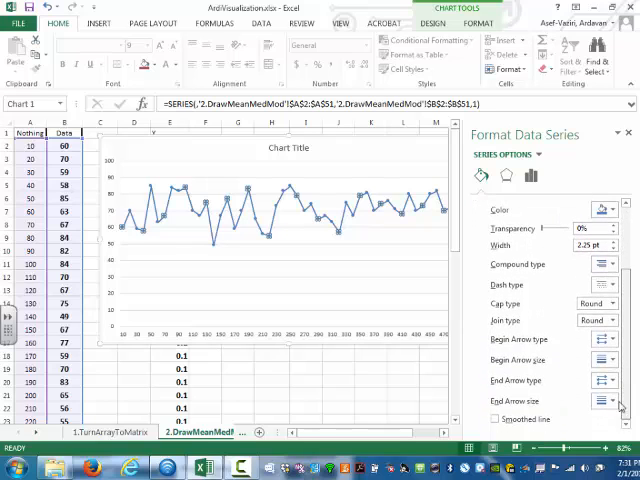
{"action": "scroll", "scroll_direction": "up", "scroll_amount": 3}
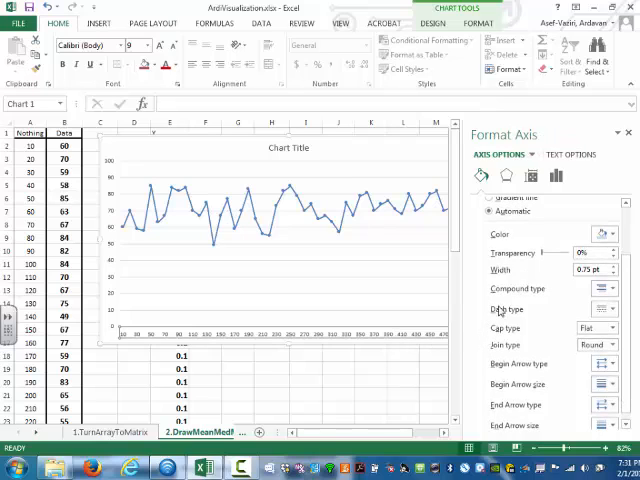
Step: In Format Axis > Alignment, rotate the horizontal axis labels 90° to run vertically
{"action": "left_click", "coordinate": [556, 176]}
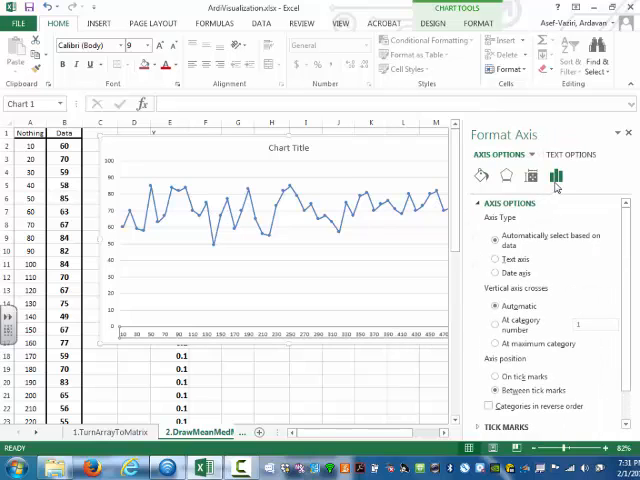
{"action": "left_click", "coordinate": [532, 176]}
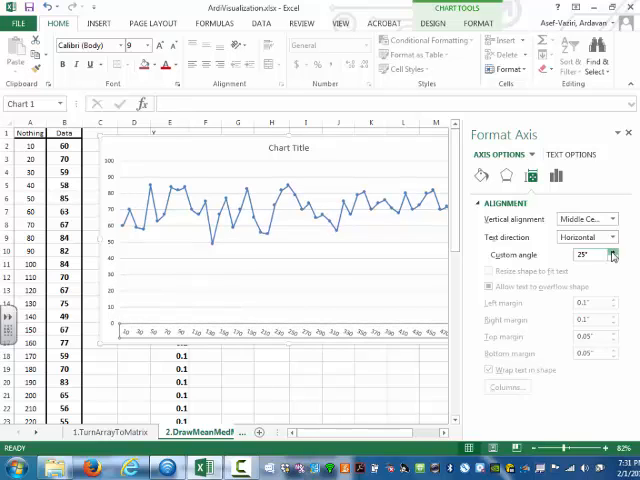
{"action": "left_click", "coordinate": [612, 256]}
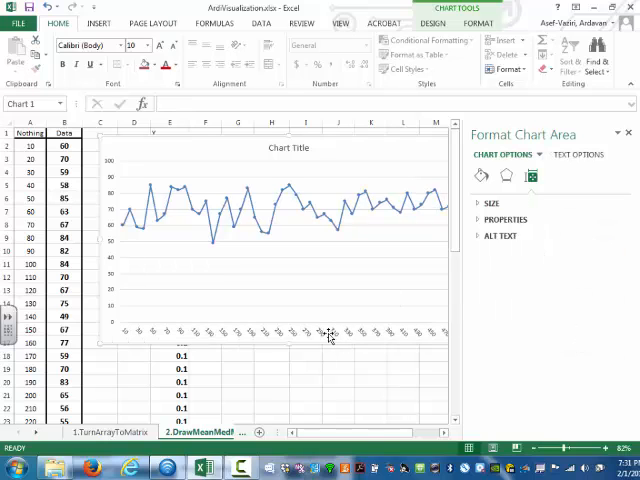
{"action": "left_click", "coordinate": [280, 320]}
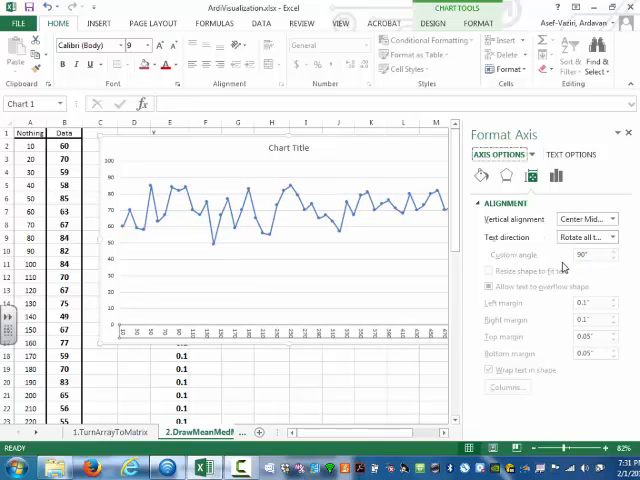
{"action": "mouse_move", "coordinate": [568, 272]}
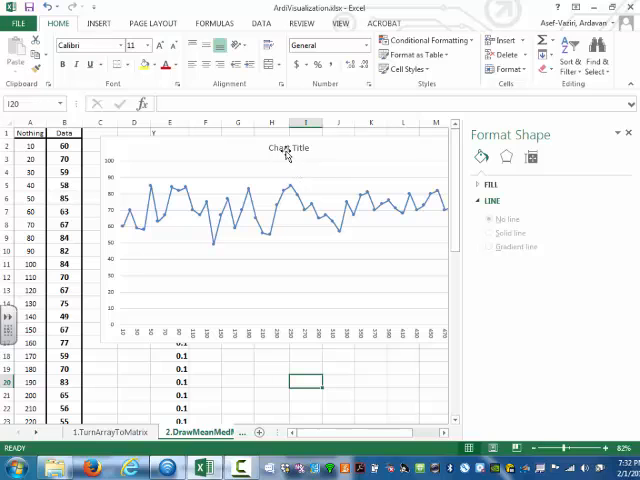
Step: Retitle the line chart 'This is Title' and close the Format pane
{"action": "left_click", "coordinate": [288, 148]}
{"action": "type", "text": "This is Ti"}
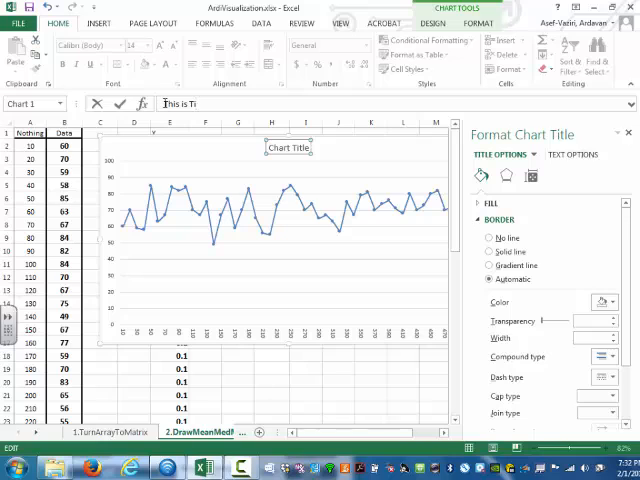
{"action": "type", "text": "tle"}
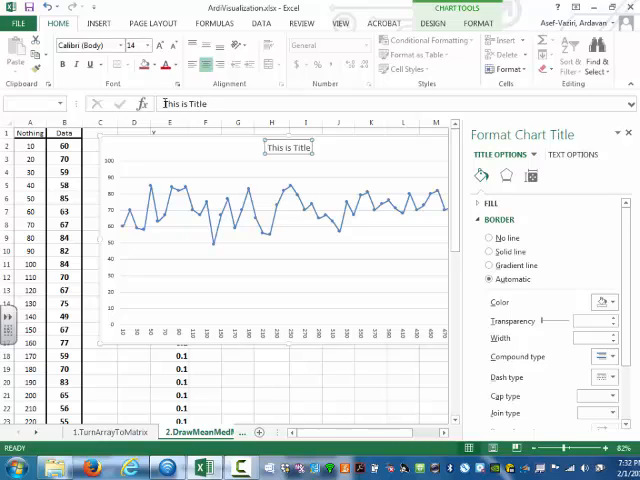
{"action": "left_click", "coordinate": [272, 368]}
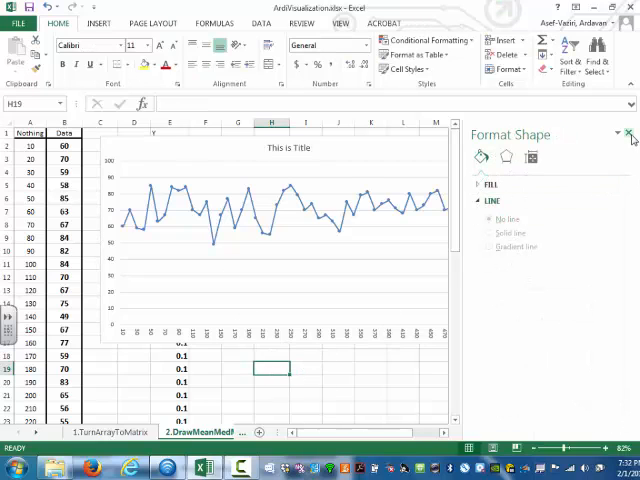
{"action": "left_click", "coordinate": [630, 132]}
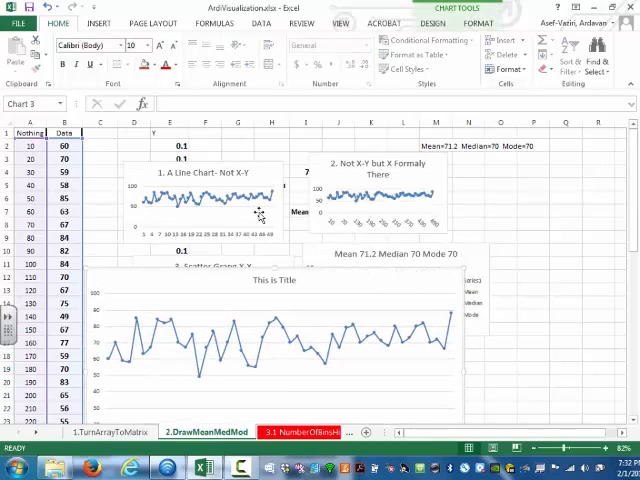
Step: On sheet 3.1, drag the '2. Not X-Y but X Formaly There' chart over the first chart's place
{"action": "left_click", "coordinate": [204, 200]}
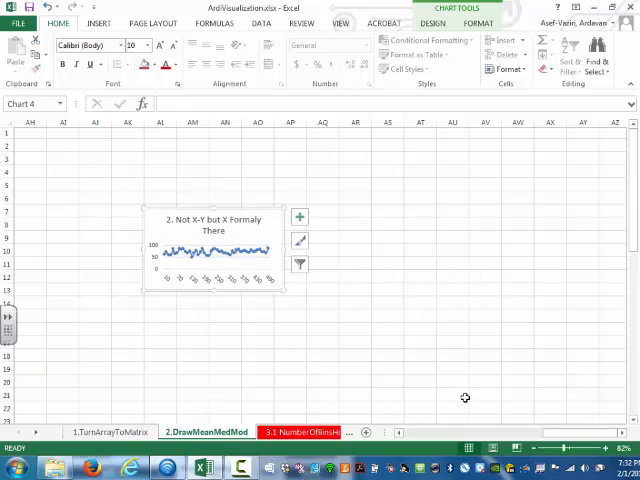
{"action": "scroll", "scroll_direction": "left", "scroll_amount": 3}
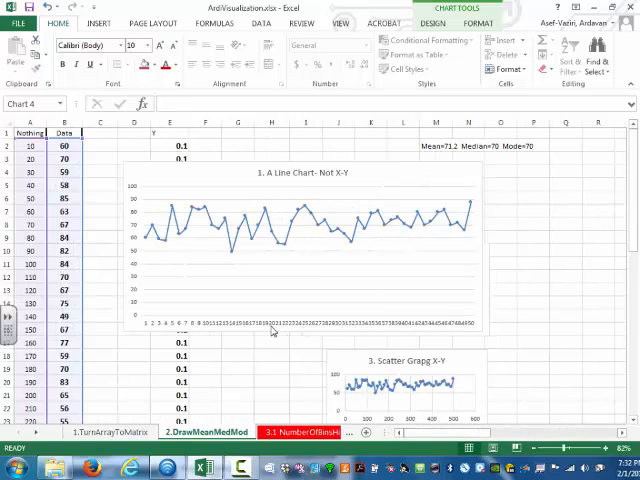
{"action": "mouse_move", "coordinate": [376, 324]}
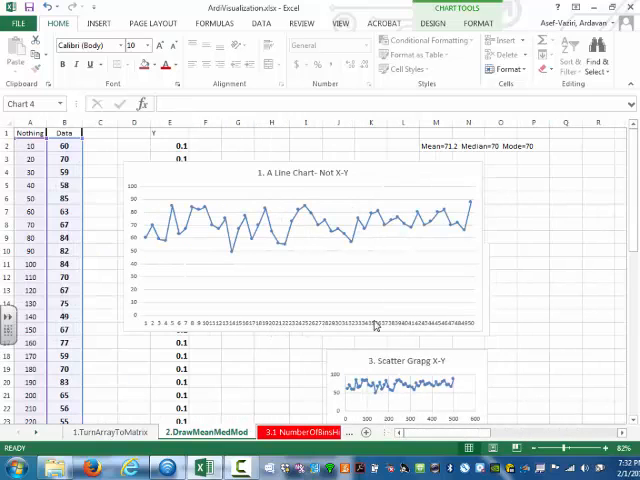
{"action": "scroll", "scroll_direction": "right", "scroll_amount": 3}
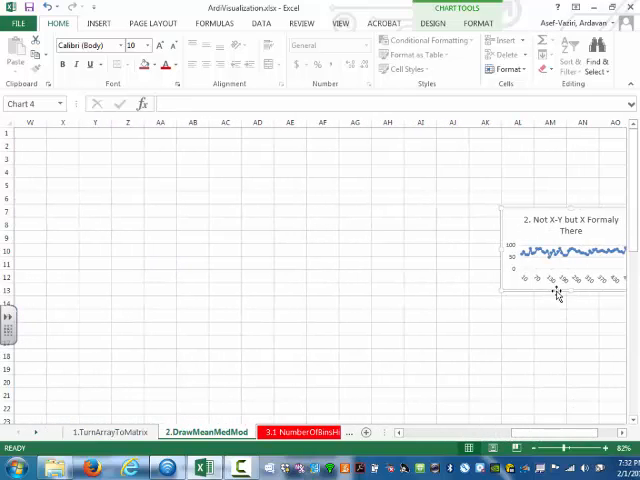
{"action": "left_click_drag", "start_coordinate": [556, 250], "coordinate": [110, 196]}
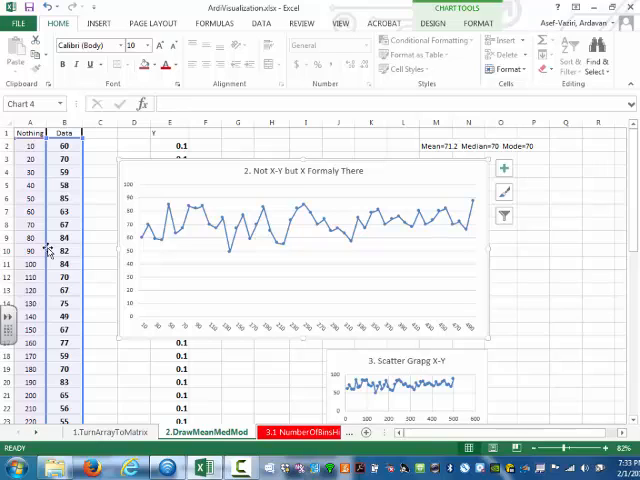
{"action": "mouse_move", "coordinate": [40, 236]}
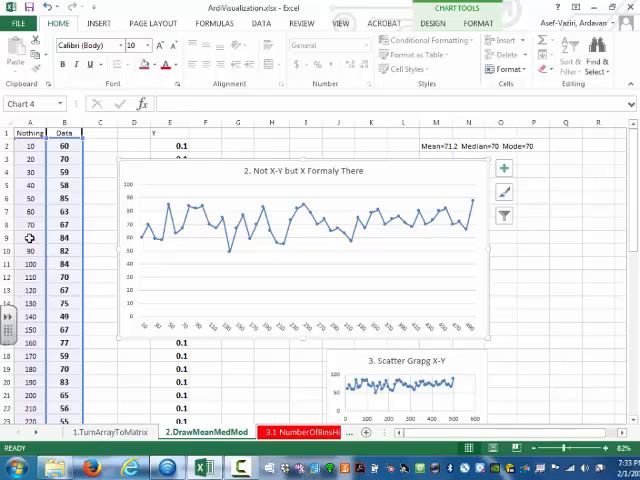
Step: Select the Data column values for a new chart
{"action": "left_click", "coordinate": [28, 132]}
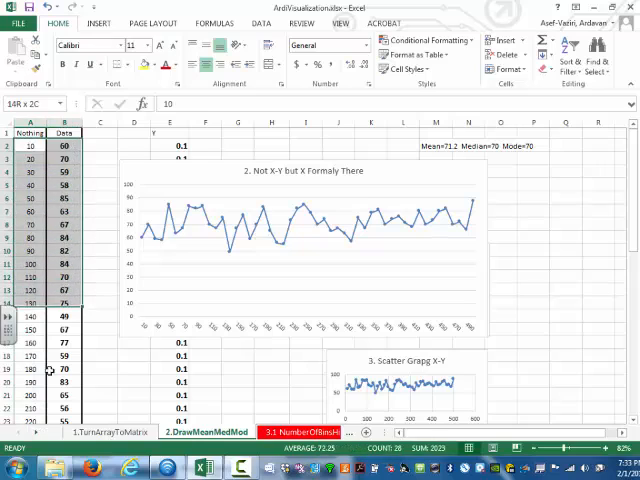
{"action": "scroll", "scroll_direction": "down", "scroll_amount": 3}
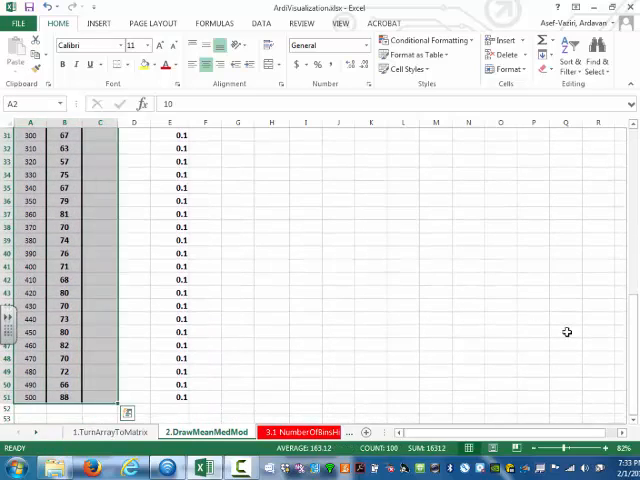
{"action": "scroll", "scroll_direction": "up", "scroll_amount": 3}
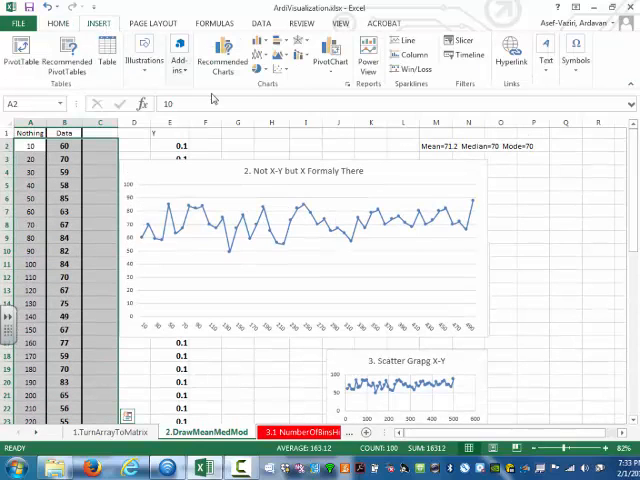
Step: Insert a Scatter chart of the selected Data values from Insert > Charts
{"action": "left_click", "coordinate": [262, 68]}
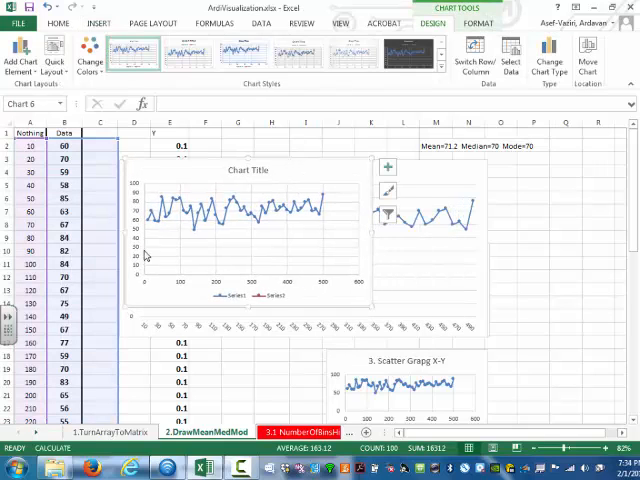
{"action": "mouse_move", "coordinate": [144, 256]}
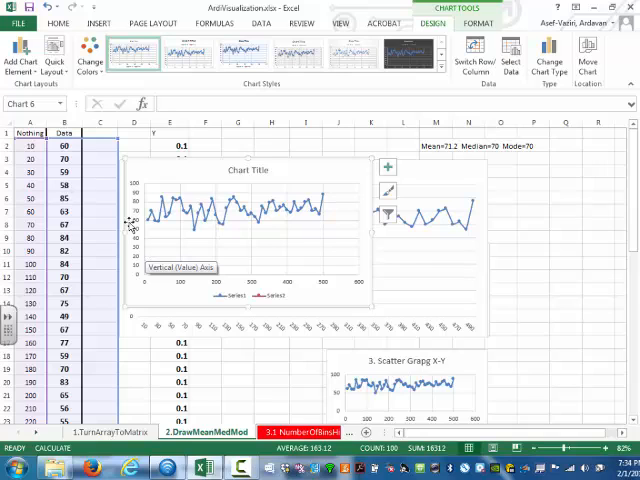
Step: Enter =INT(100*RAND()) in A2, dismiss the error warning, and fill it down the Number column
{"action": "left_click", "coordinate": [30, 142]}
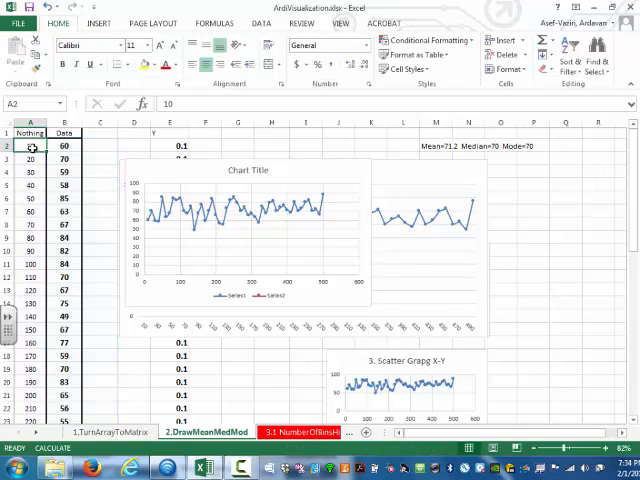
{"action": "type", "text": "=int("}
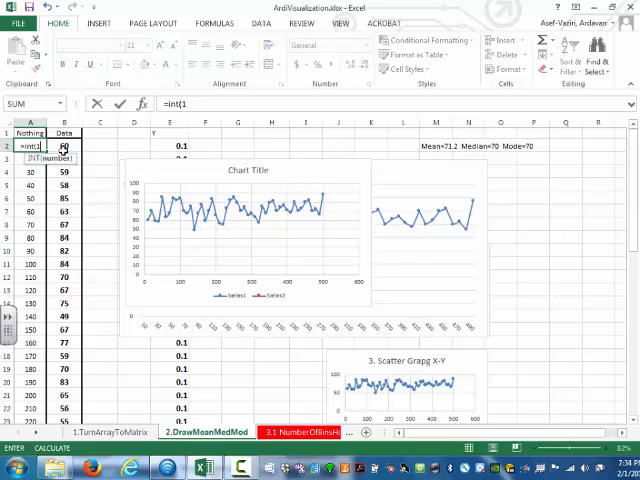
{"action": "type", "text": "00"}
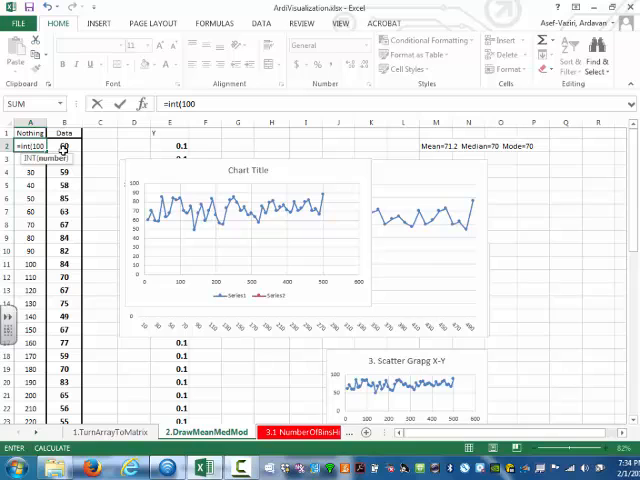
{"action": "type", "text": "*rand"}
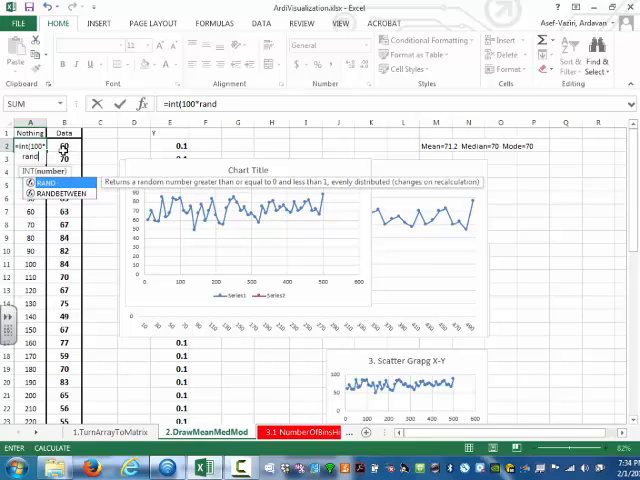
{"action": "key", "text": "Return"}
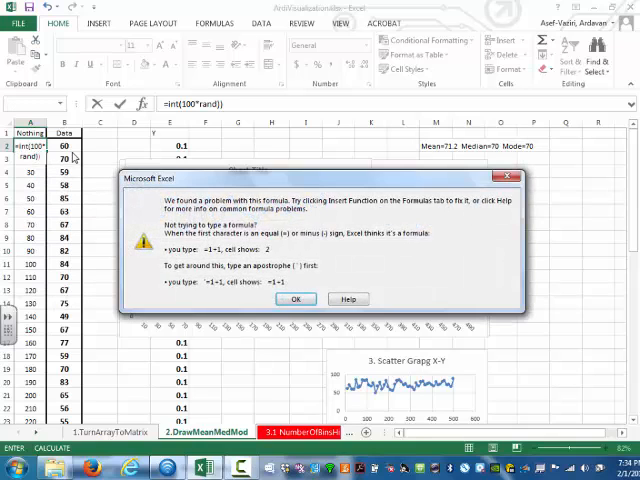
{"action": "left_click", "coordinate": [296, 300]}
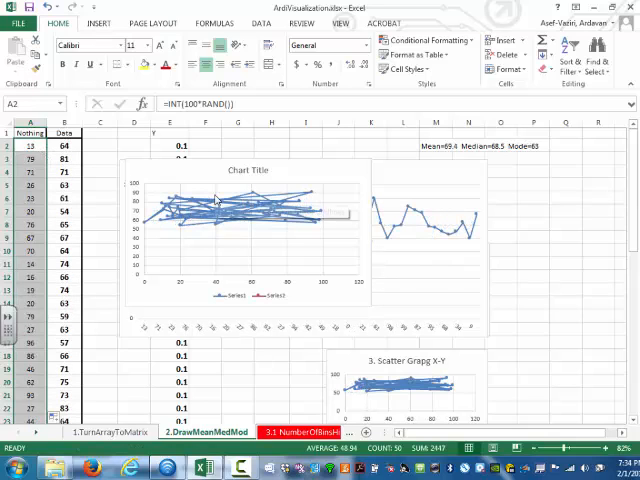
{"action": "mouse_move", "coordinate": [216, 200]}
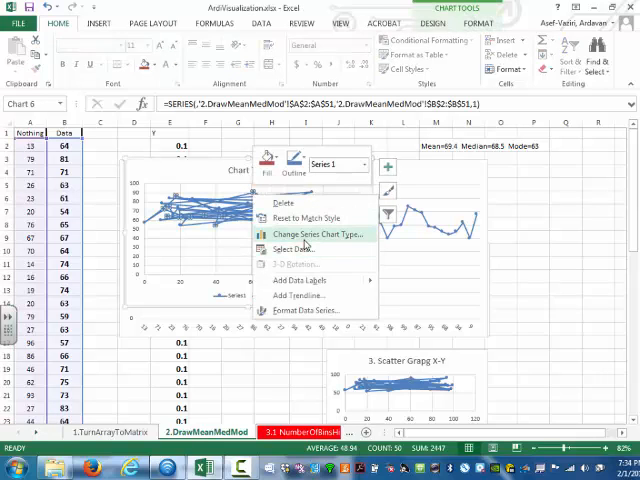
Step: Change the series chart type to a markers-only Scatter with no connecting lines
{"action": "left_click", "coordinate": [312, 234]}
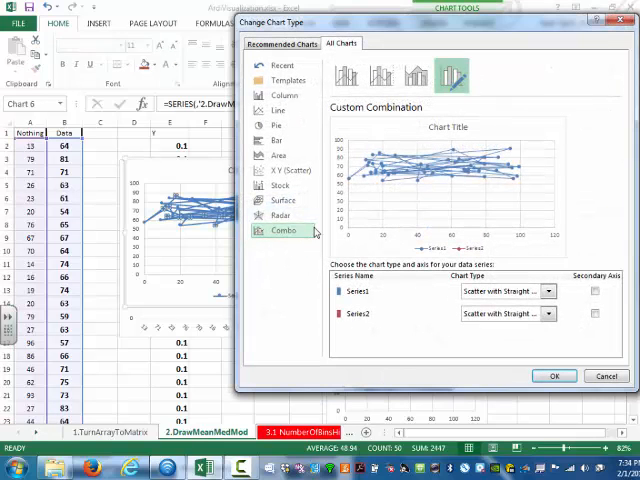
{"action": "left_click", "coordinate": [278, 172]}
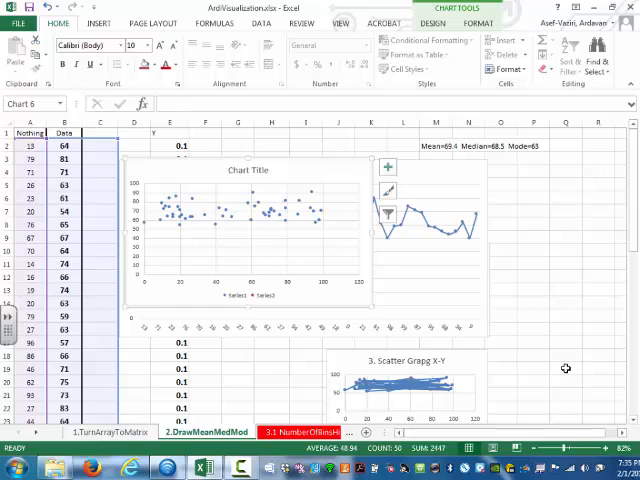
{"action": "mouse_move", "coordinate": [484, 264]}
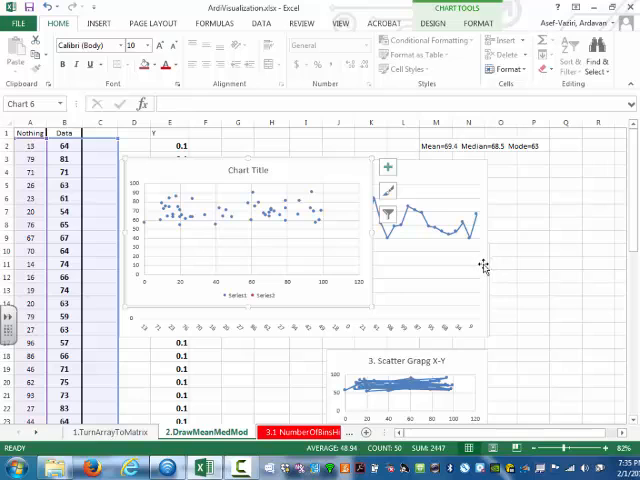
{"action": "mouse_move", "coordinate": [424, 440]}
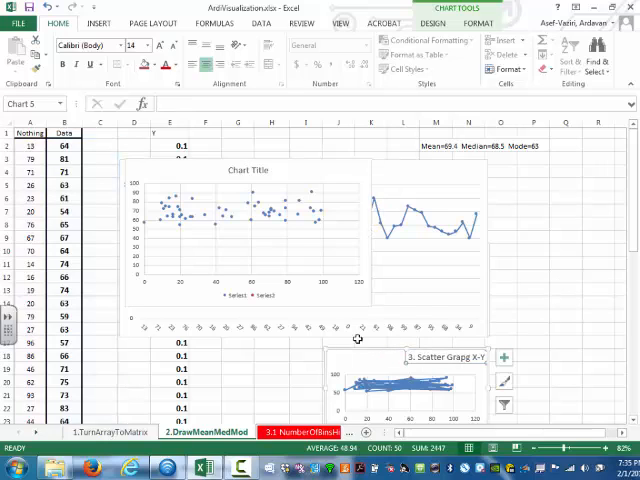
Step: Select the Data values and bring up the available line chart types from Insert
{"action": "left_click", "coordinate": [532, 212]}
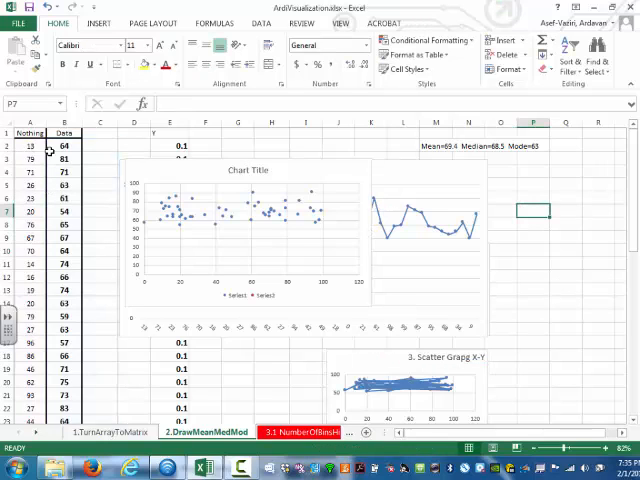
{"action": "scroll", "scroll_direction": "down", "scroll_amount": 3}
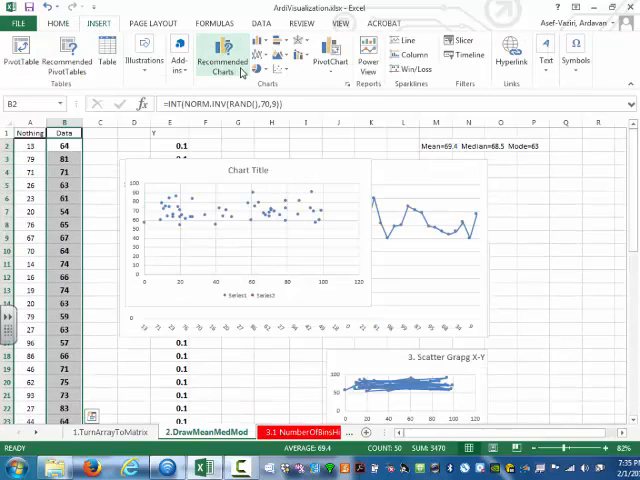
{"action": "left_click", "coordinate": [260, 50]}
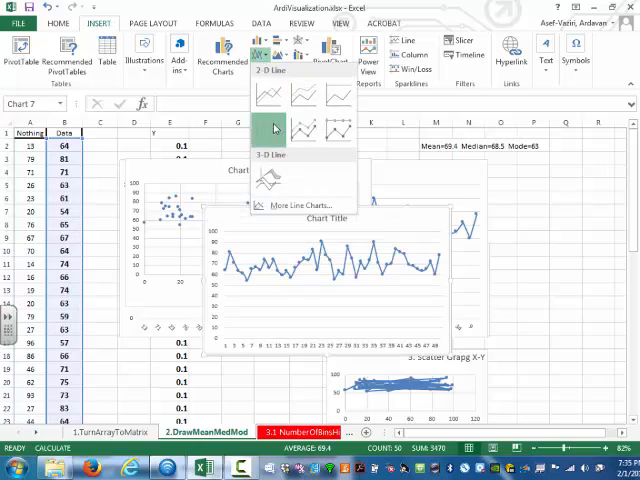
Step: Insert a 2-D line chart of the Data scores with the Number column as horizontal axis labels
{"action": "left_click", "coordinate": [274, 126]}
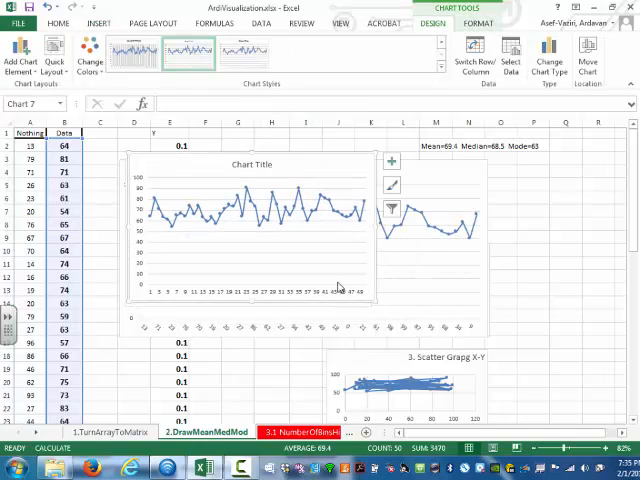
{"action": "mouse_move", "coordinate": [268, 220]}
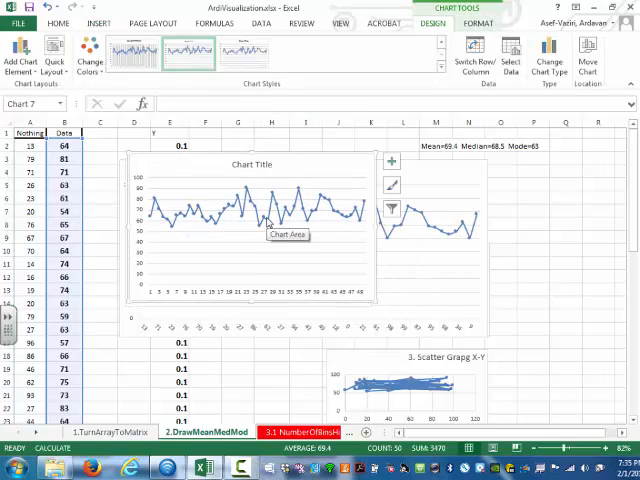
{"action": "right_click", "coordinate": [264, 220]}
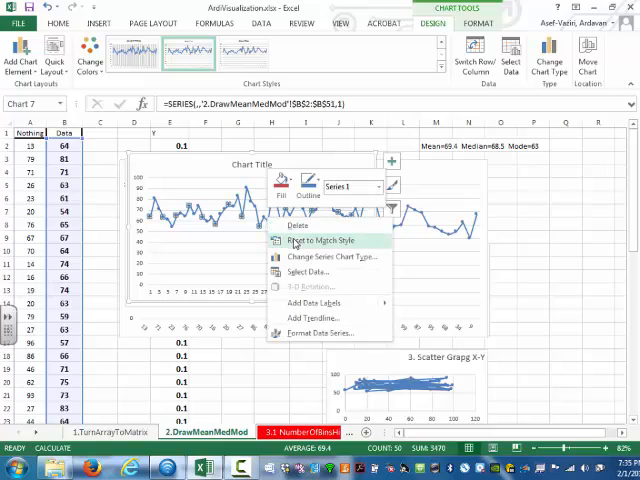
{"action": "left_click", "coordinate": [308, 270]}
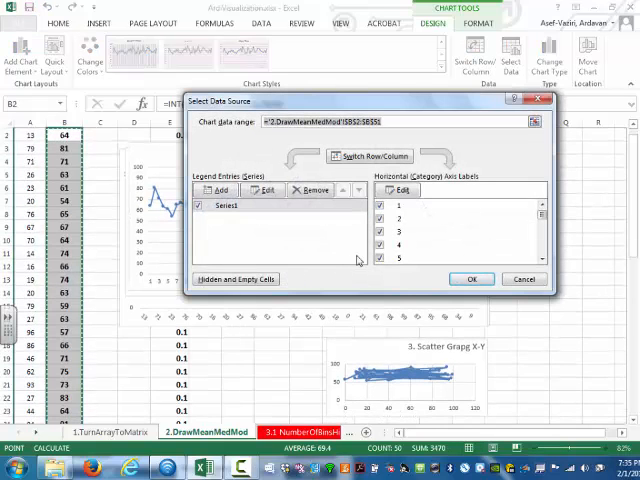
{"action": "left_click", "coordinate": [400, 190]}
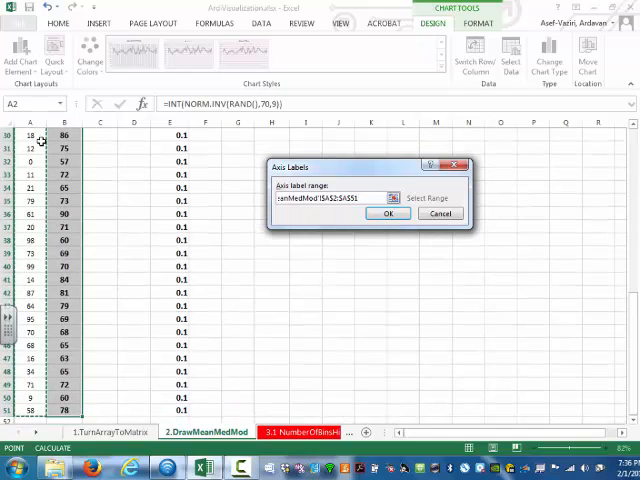
{"action": "left_click", "coordinate": [388, 212]}
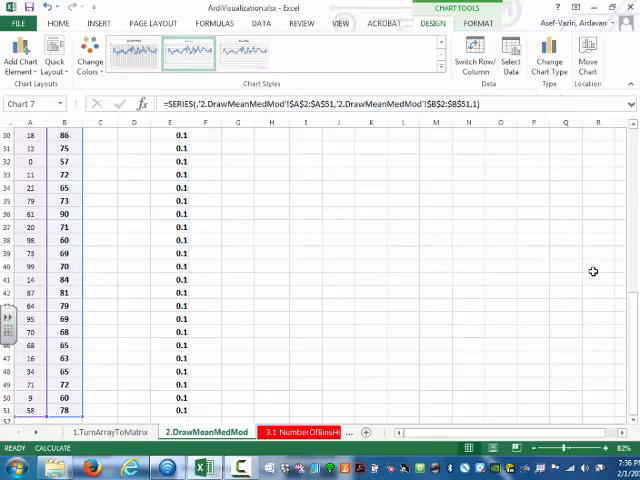
{"action": "scroll", "scroll_direction": "up", "scroll_amount": 3}
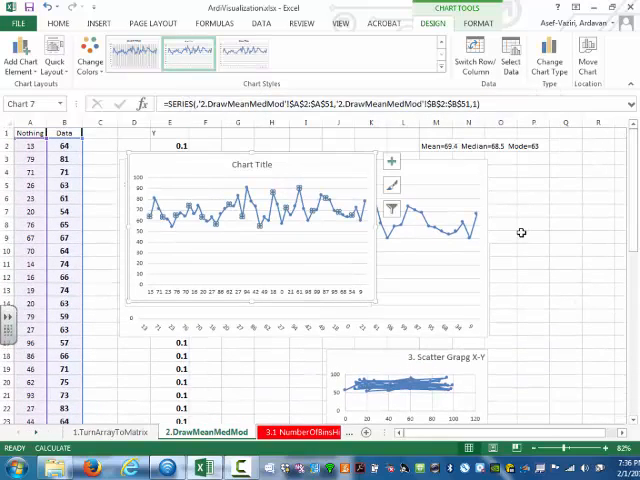
{"action": "mouse_move", "coordinate": [372, 252]}
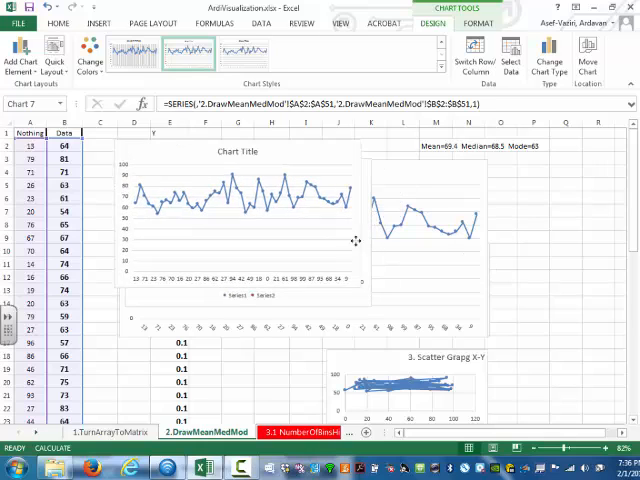
Step: Move the line chart beside the scatter chart and retitle the charts 'Scatter' and 'Line'
{"action": "left_click", "coordinate": [230, 210]}
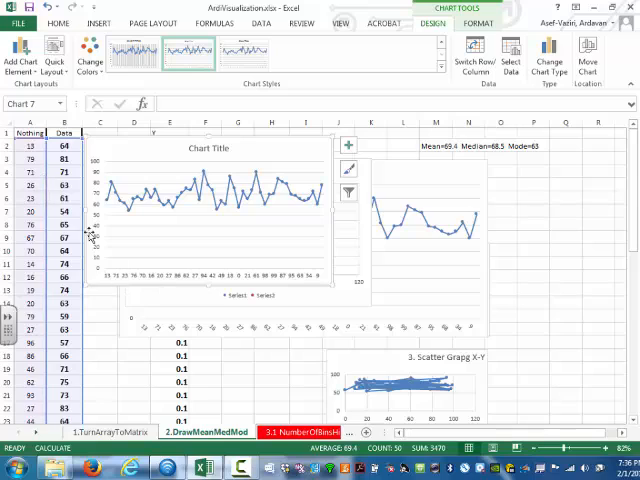
{"action": "mouse_move", "coordinate": [128, 284]}
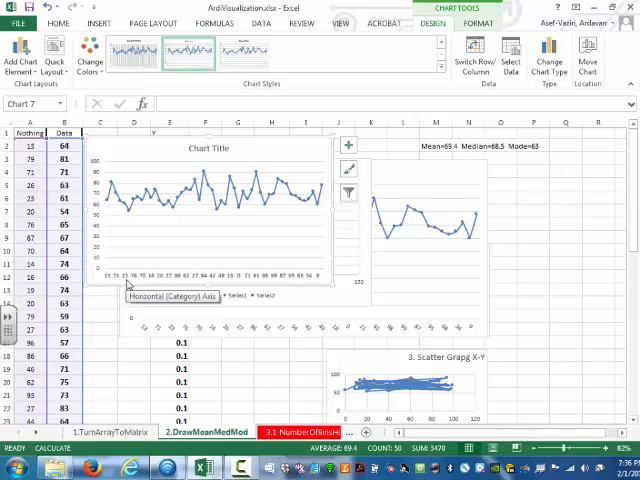
{"action": "mouse_move", "coordinate": [330, 242]}
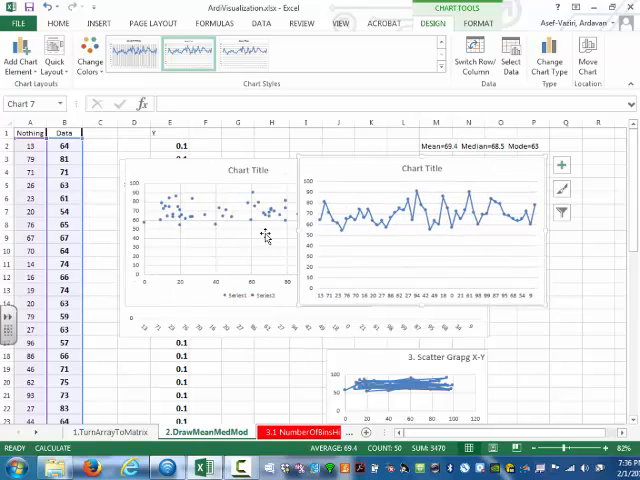
{"action": "mouse_move", "coordinate": [172, 300]}
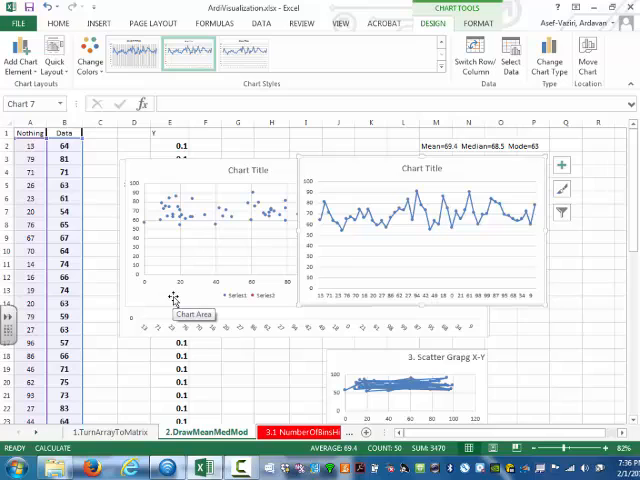
{"action": "mouse_move", "coordinate": [376, 168]}
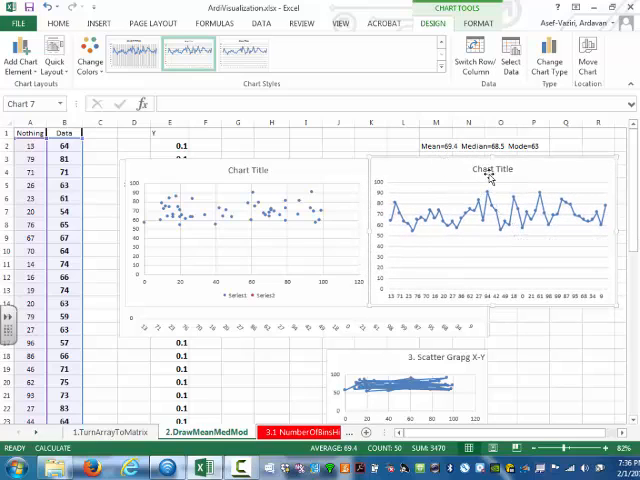
{"action": "double_click", "coordinate": [492, 168]}
{"action": "type", "text": "Line"}
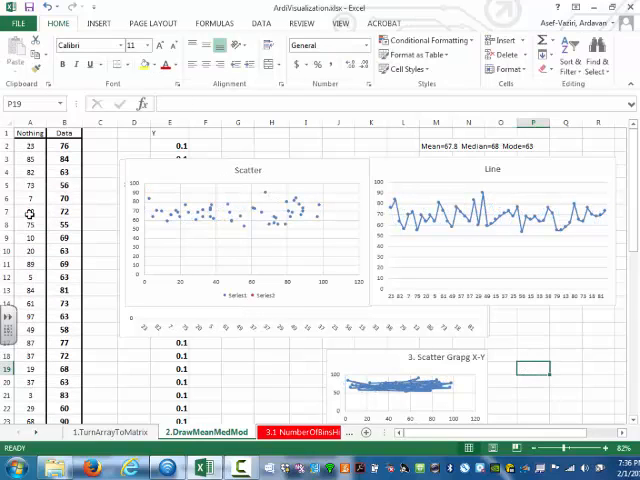
Step: Delete the Scatter and Line comparison charts, keeping the Mean/Median/Mode scatter chart
{"action": "left_click", "coordinate": [100, 132]}
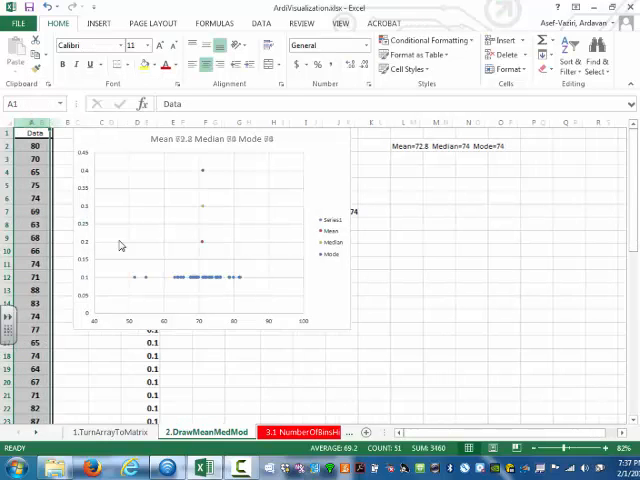
Step: Recalculate the random scores so the summary reads Mean 60.2, Median 60, Mode 60
{"action": "left_click", "coordinate": [436, 304]}
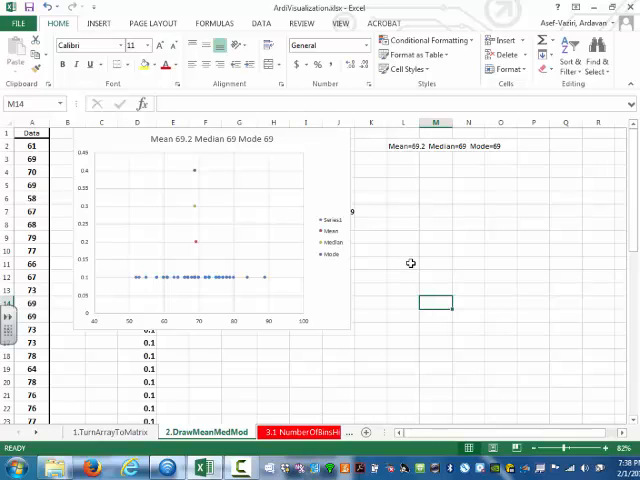
Step: Widen the mean/median/mode chart across the sheet and check its data cells and plotted series
{"action": "left_click", "coordinate": [200, 230]}
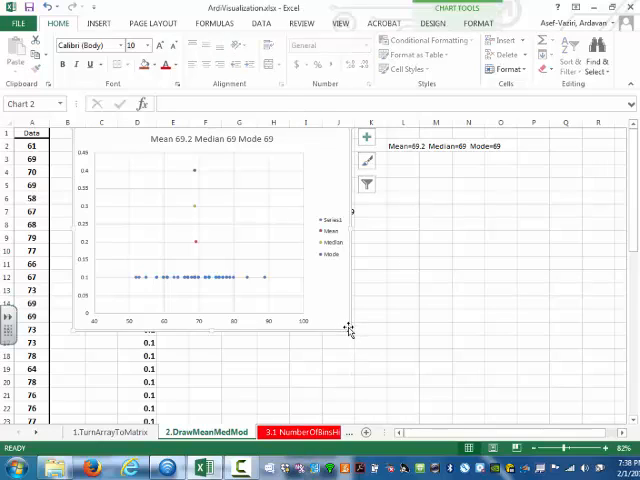
{"action": "left_click_drag", "start_coordinate": [348, 330], "coordinate": [456, 390]}
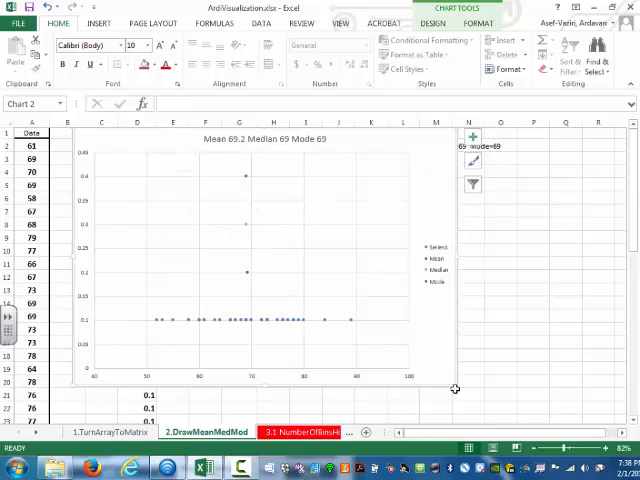
{"action": "left_click", "coordinate": [32, 144]}
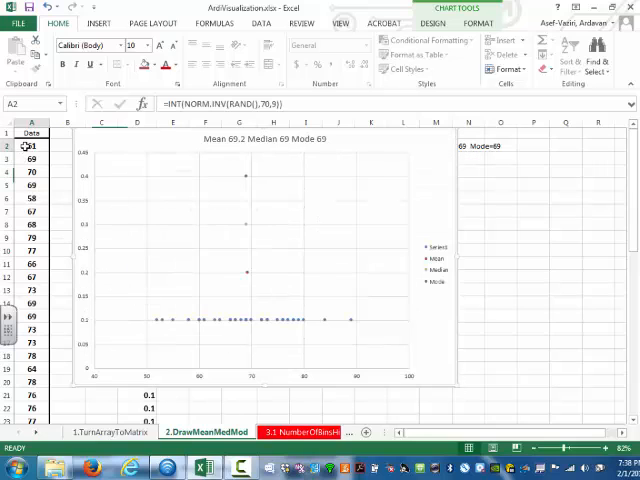
{"action": "left_click_drag", "start_coordinate": [32, 144], "coordinate": [32, 290]}
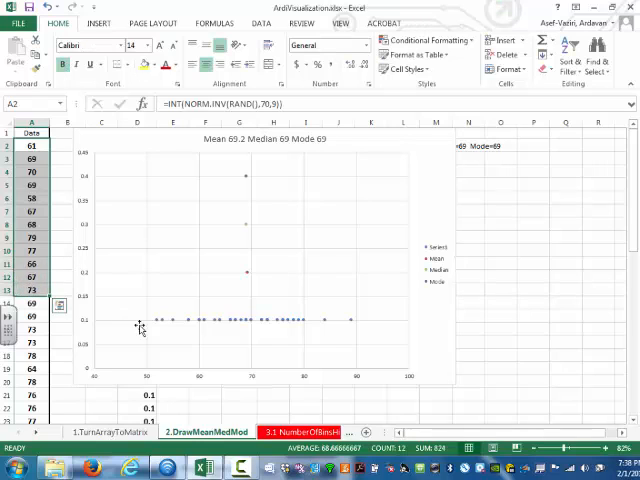
{"action": "mouse_move", "coordinate": [344, 336]}
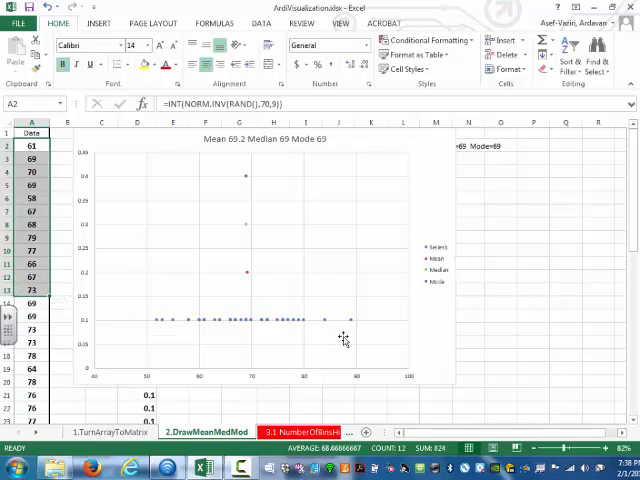
{"action": "mouse_move", "coordinate": [348, 328]}
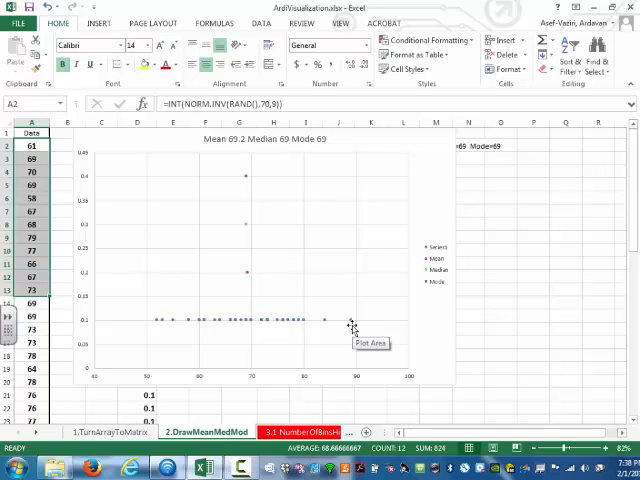
{"action": "mouse_move", "coordinate": [440, 384]}
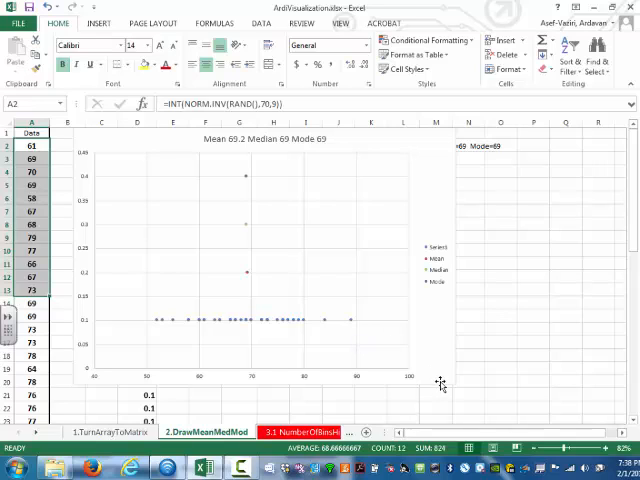
{"action": "mouse_move", "coordinate": [248, 278]}
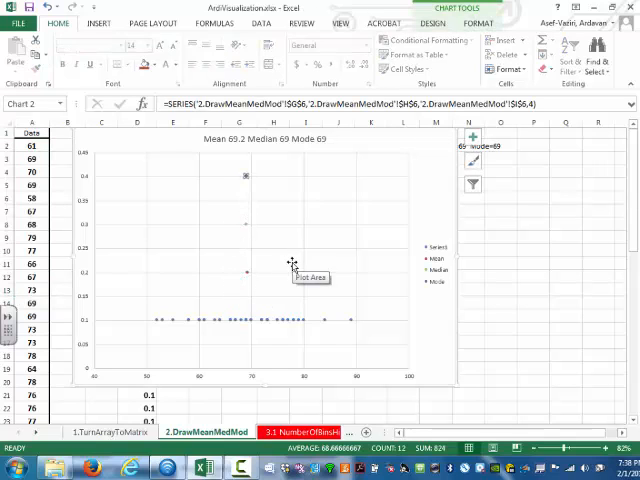
{"action": "left_click", "coordinate": [500, 340]}
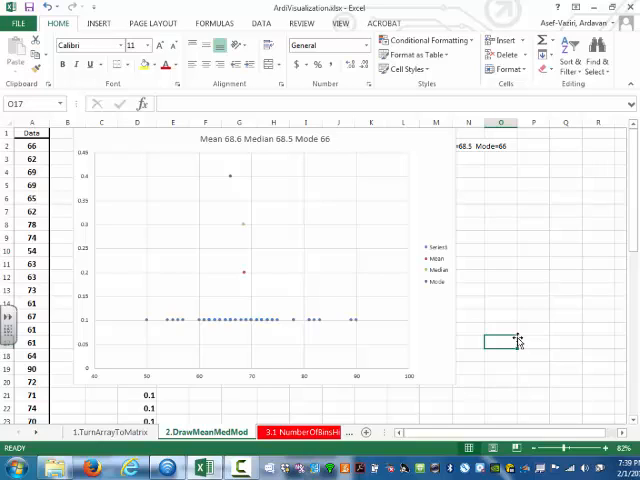
{"action": "mouse_move", "coordinate": [512, 312]}
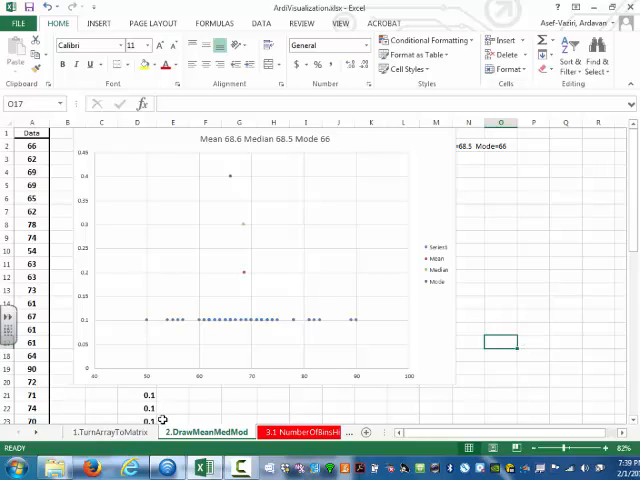
{"action": "mouse_move", "coordinate": [104, 278]}
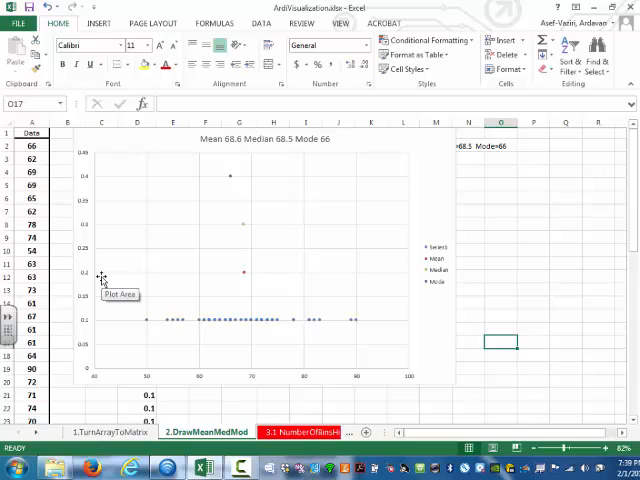
Step: Select the whole column A of generated Data values
{"action": "left_click", "coordinate": [32, 132]}
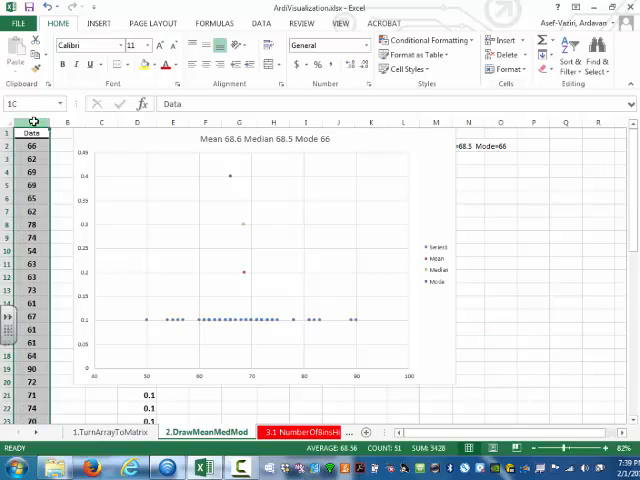